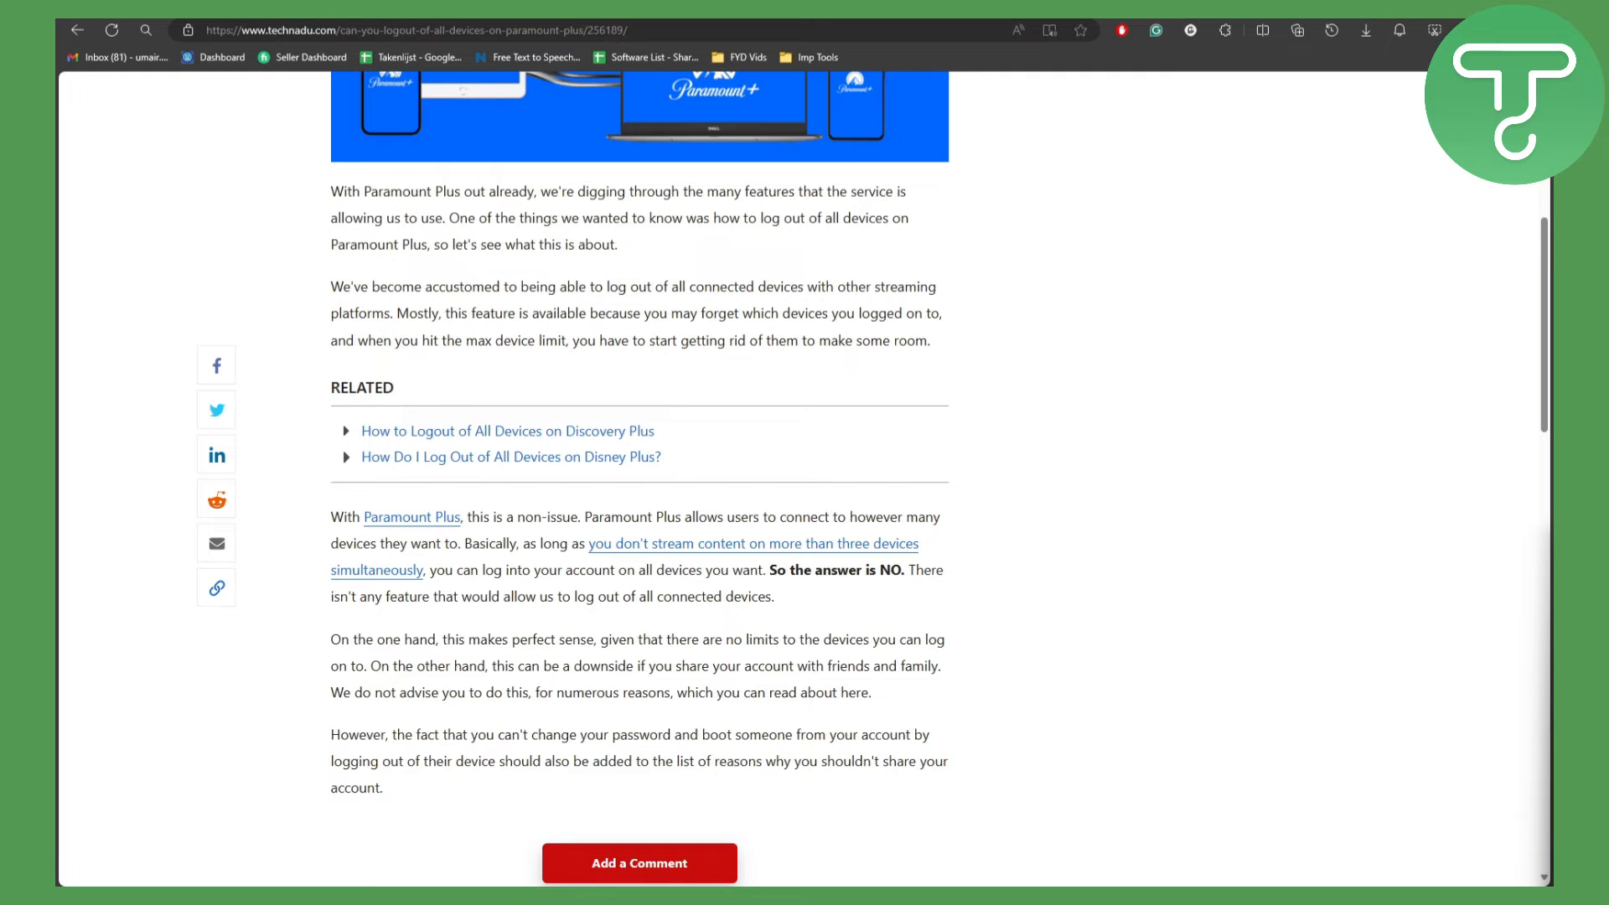
pyautogui.moveTo(1491, 630)
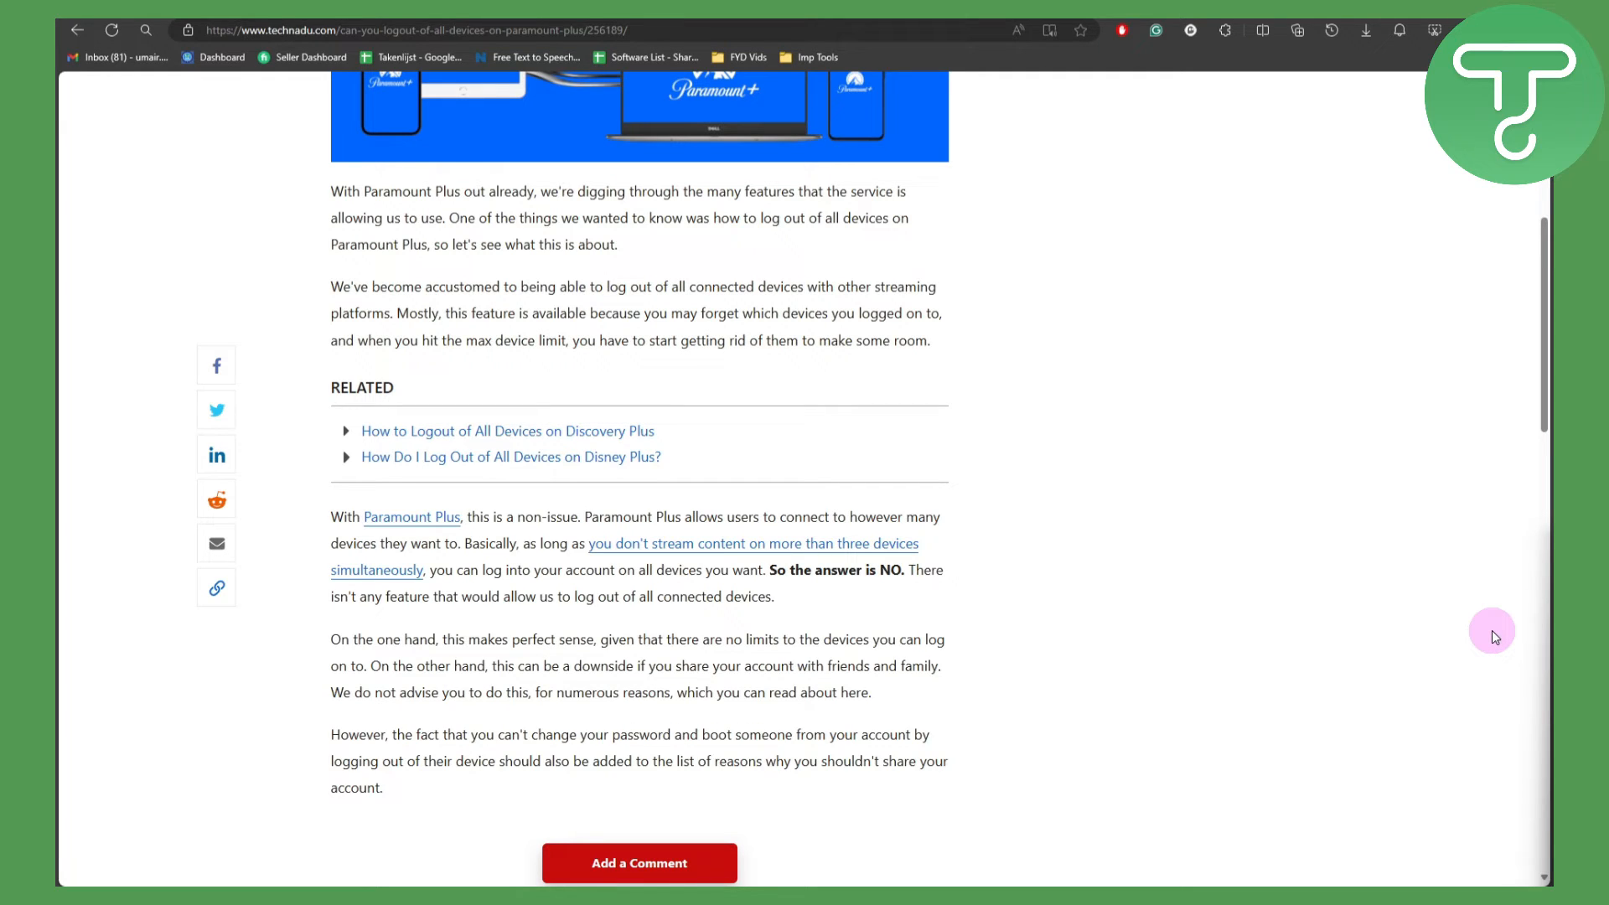